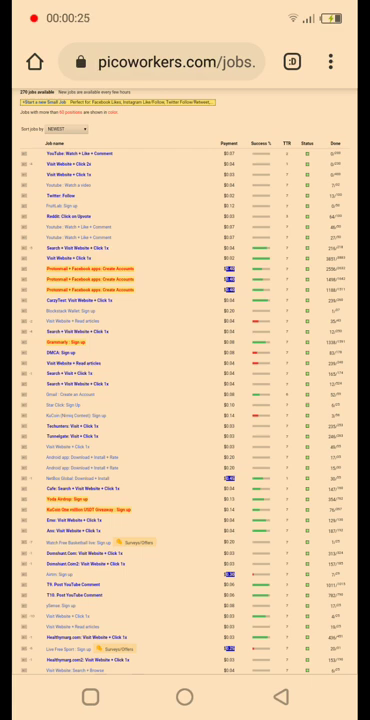
- Scroll through the job instructions and Twitter profile pages while locating the account to follow
scroll("down", 3)
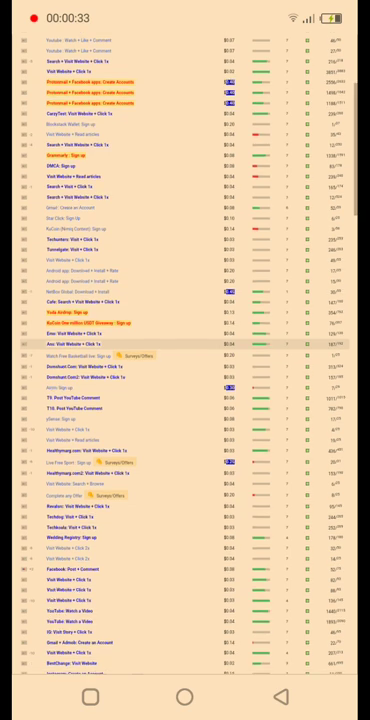
scroll("down", 3)
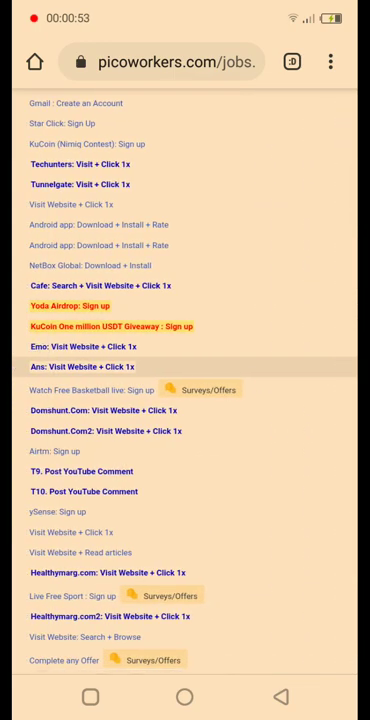
scroll("right", 3)
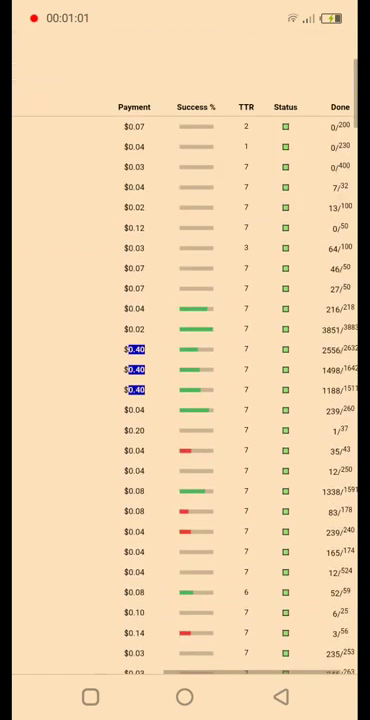
scroll("down", 3)
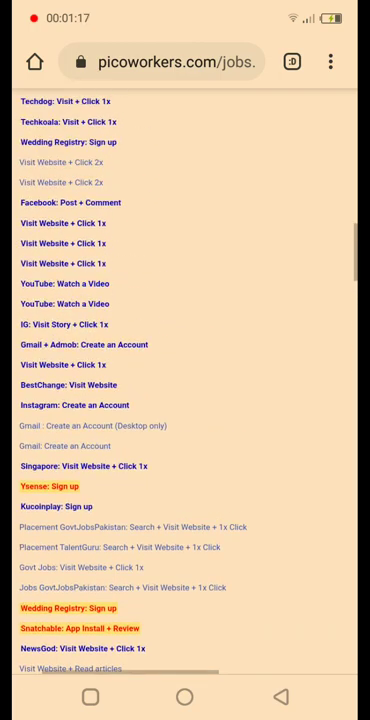
scroll("up", 3)
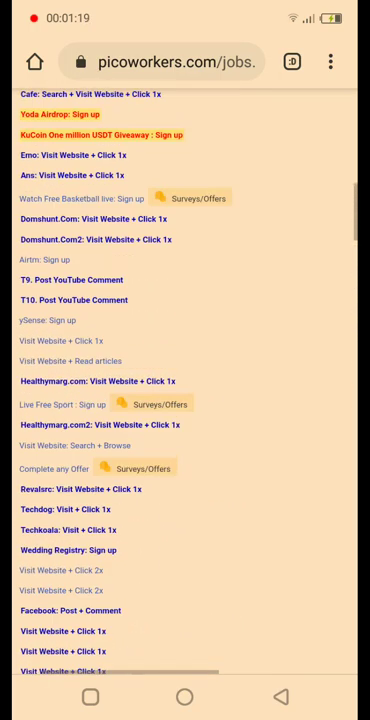
scroll("up", 3)
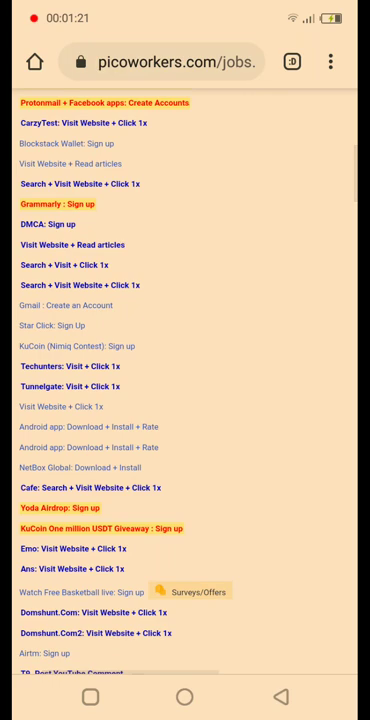
scroll("up", 3)
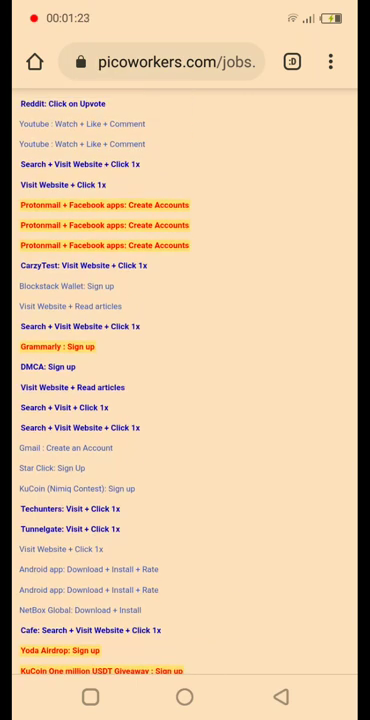
scroll("down", 3)
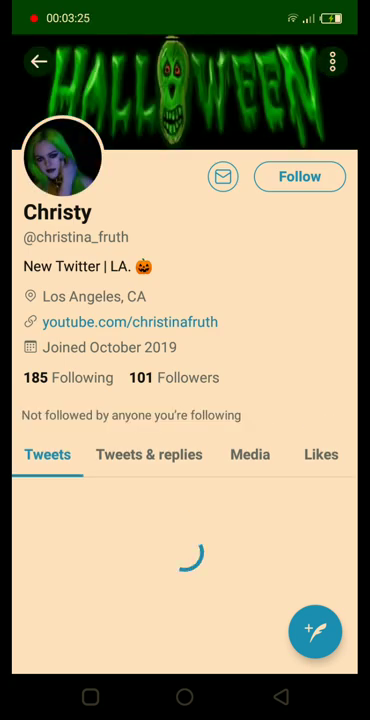
- Follow the account, then copy your own Twitter profile link via Share profile
left_click(299, 176)
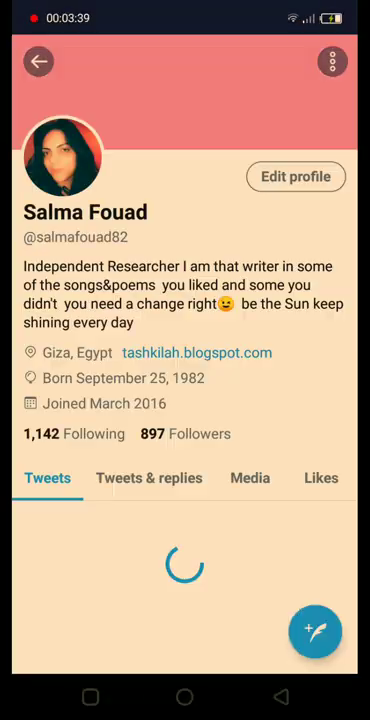
left_click(332, 61)
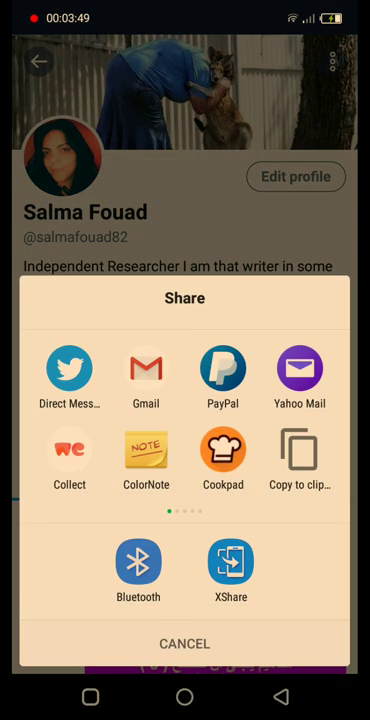
left_click(299, 461)
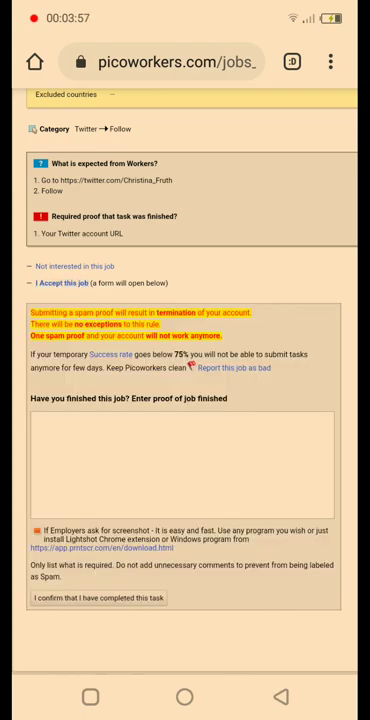
type("Check out Salma Fouad (@salmafouad82): https://twitter.com/salmafouad82?s=09")
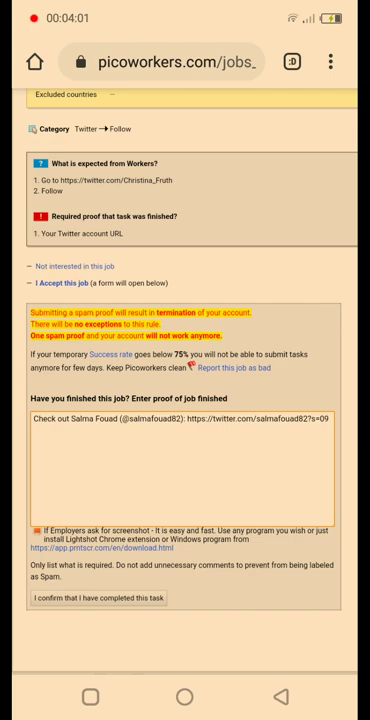
scroll("down", 3)
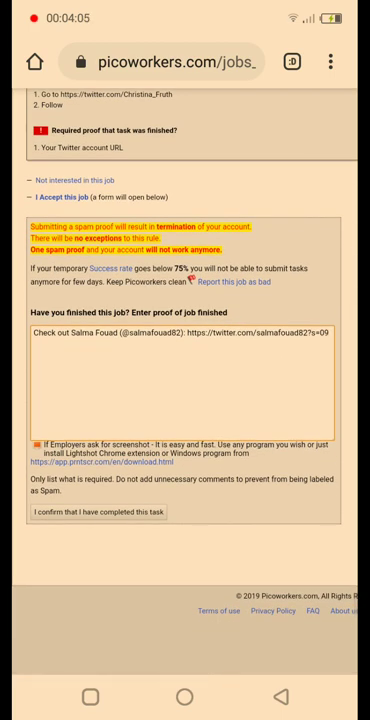
left_click(183, 390)
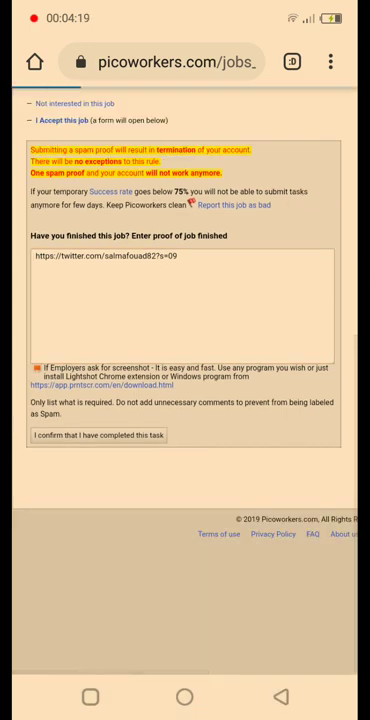
left_click(98, 434)
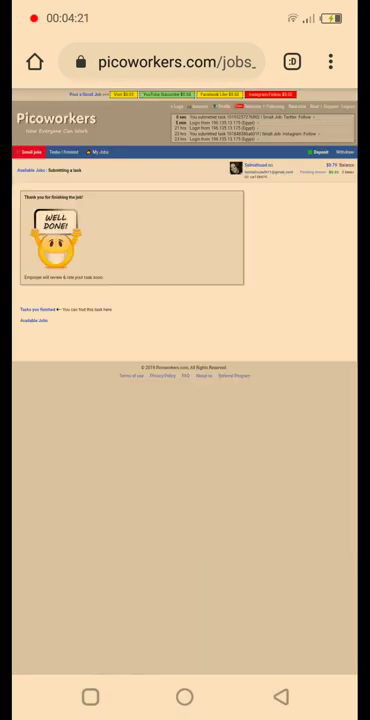